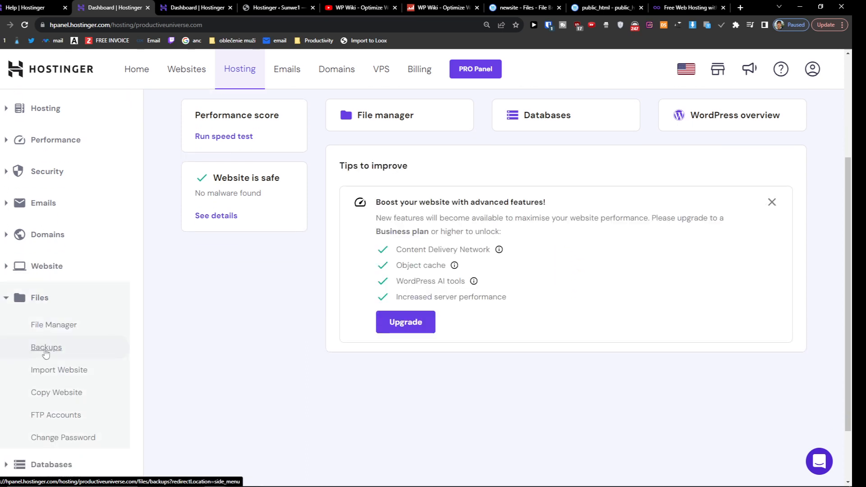
Go to the Backups section under Files for productiveuniverse.com.
left_click(46, 347)
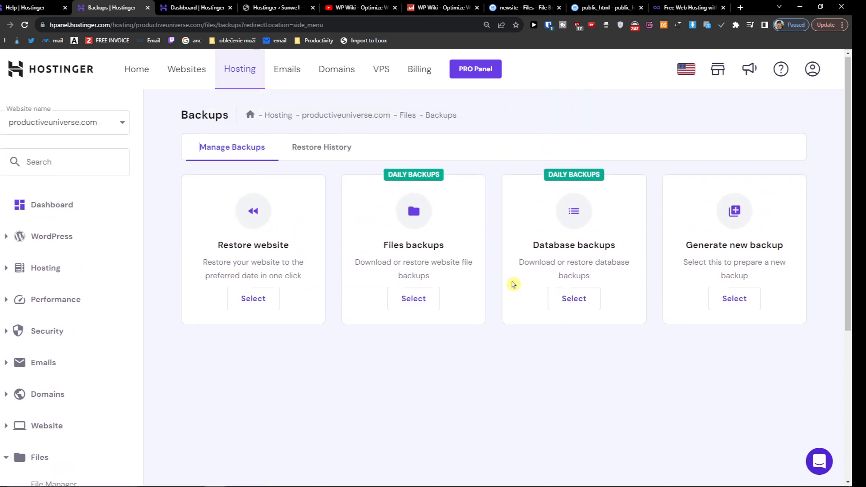
mouse_move(393, 299)
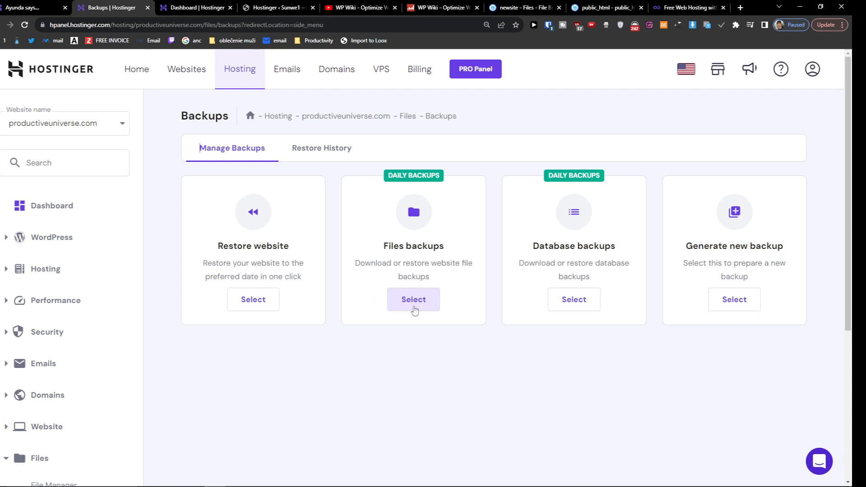
left_click(413, 298)
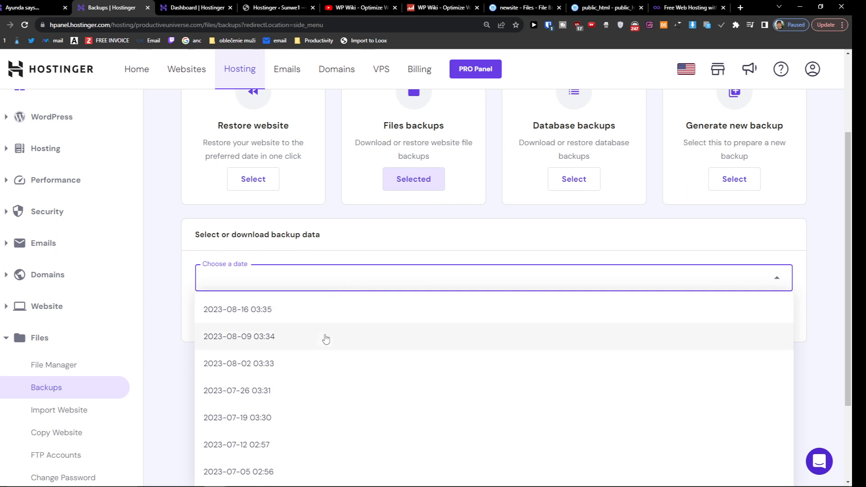
left_click(238, 337)
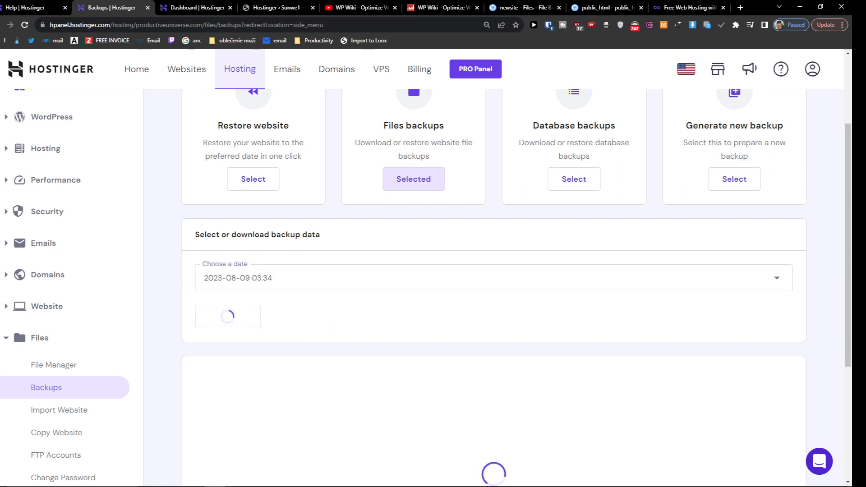
scroll("down", 3)
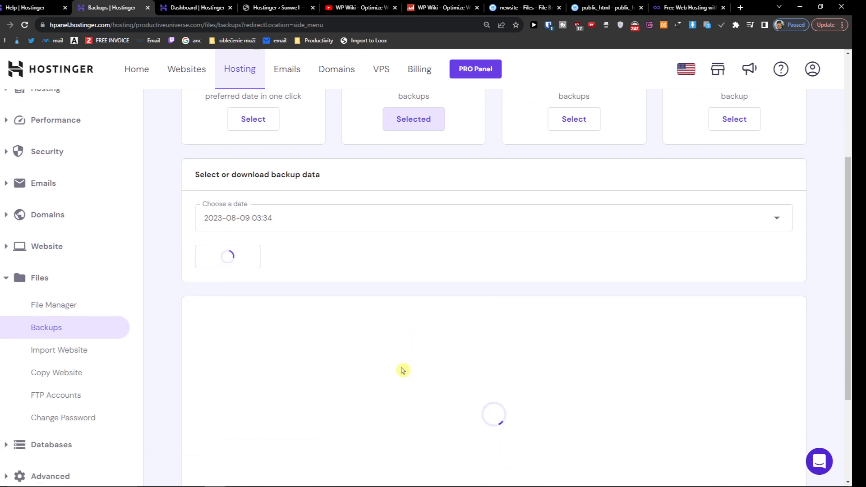
scroll("down", 3)
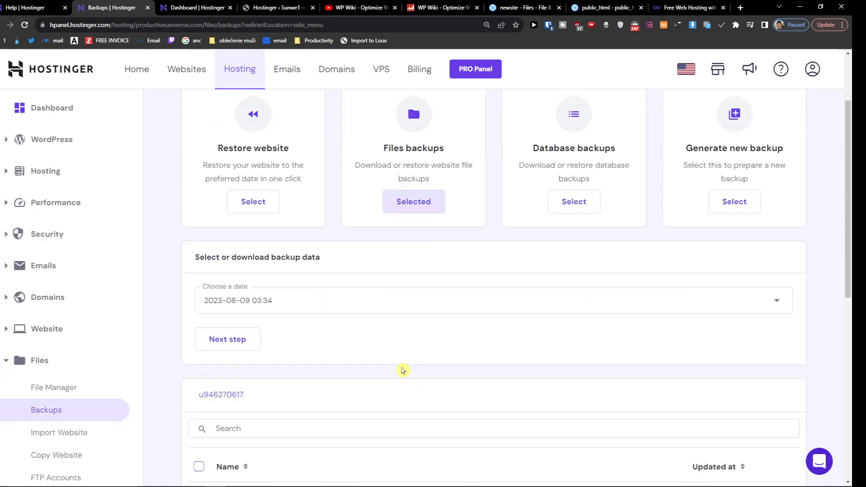
scroll("down", 3)
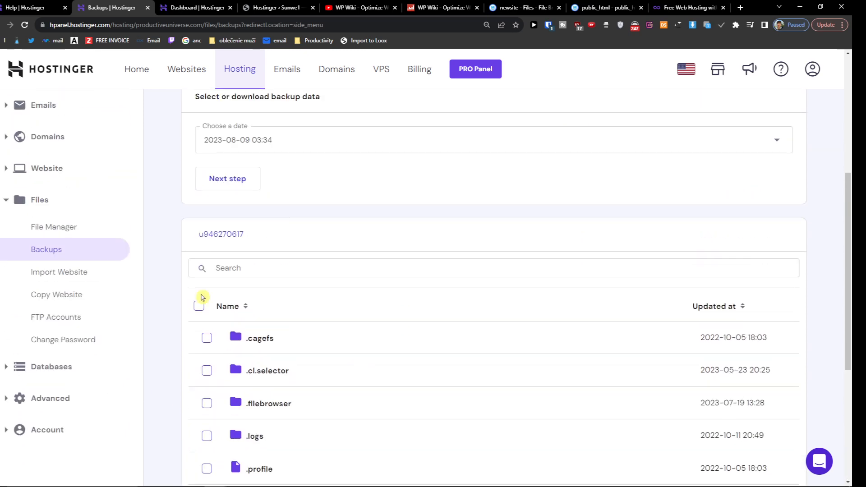
Select all files and folders in the backup and start restoring them.
left_click(198, 306)
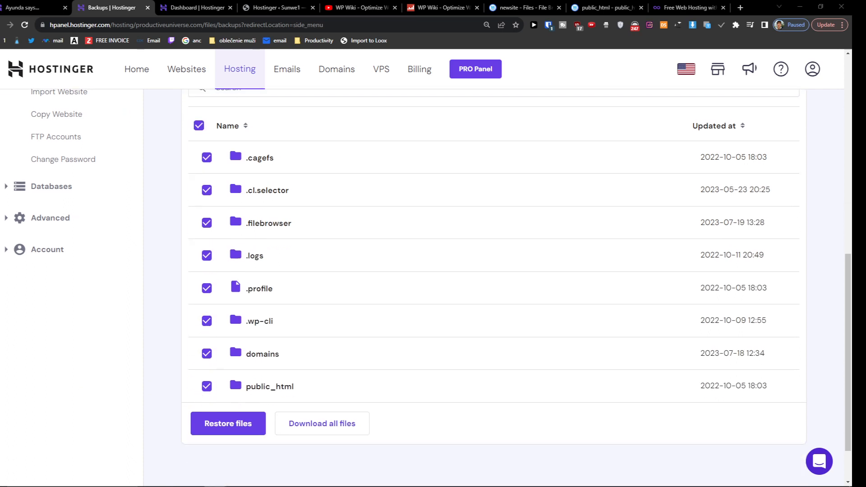
left_click(228, 424)
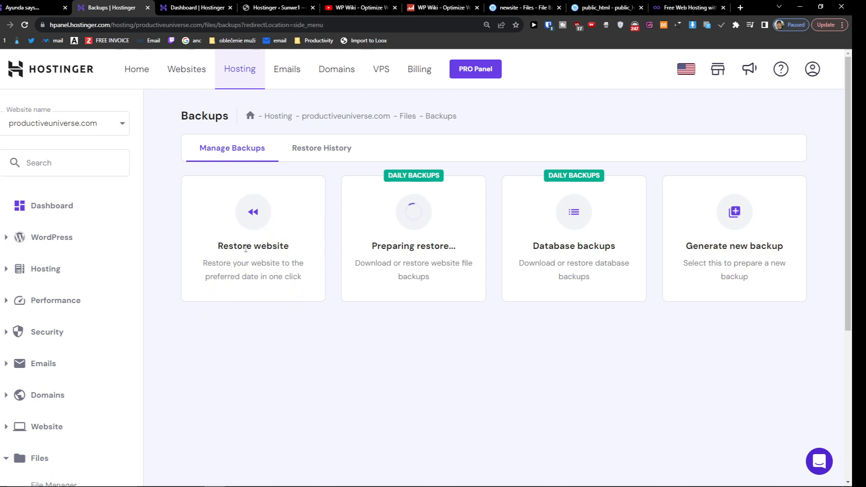
Return to the Backups overview, where the files backup shows 'Restore in progress'.
left_click_drag(203, 262, 302, 276)
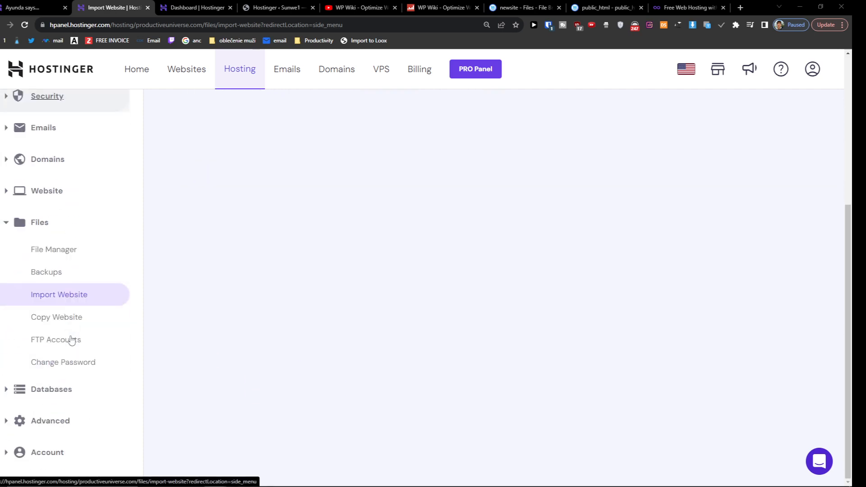
left_click(46, 272)
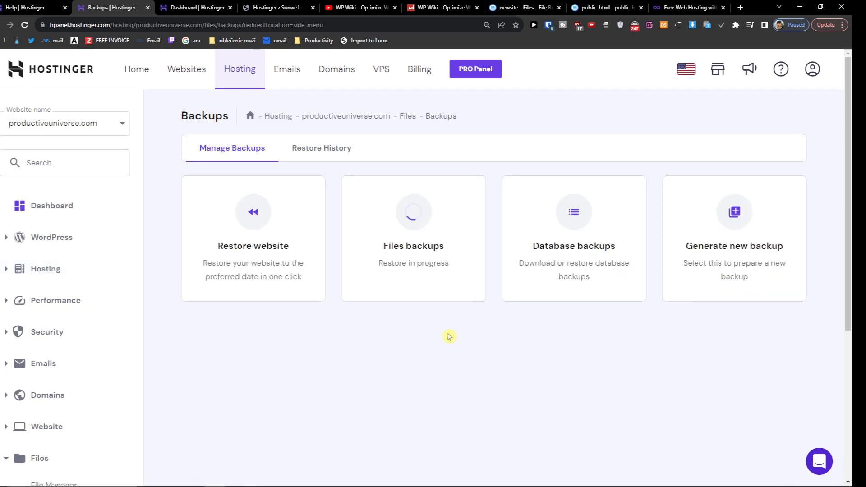